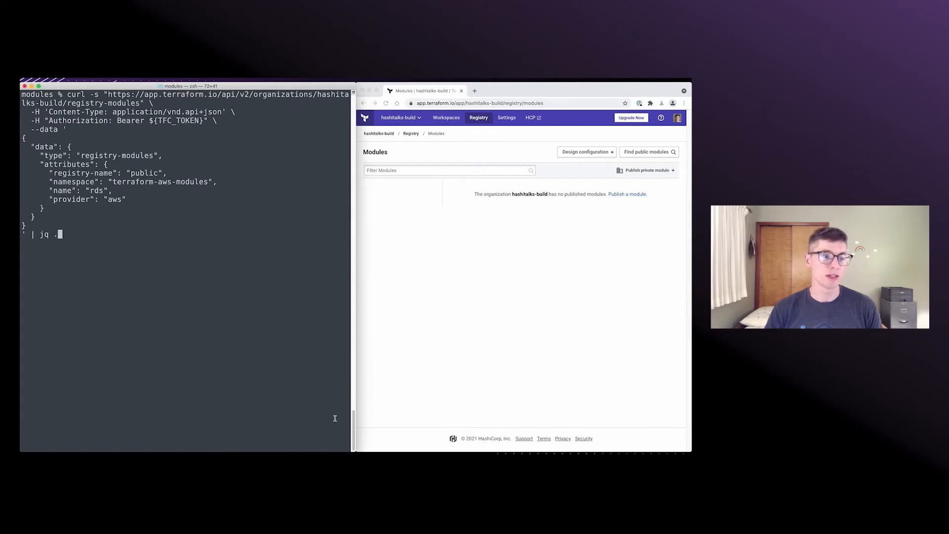
Register the public terraform-aws-modules rds module for AWS via the registry-modules API.
key(Return)
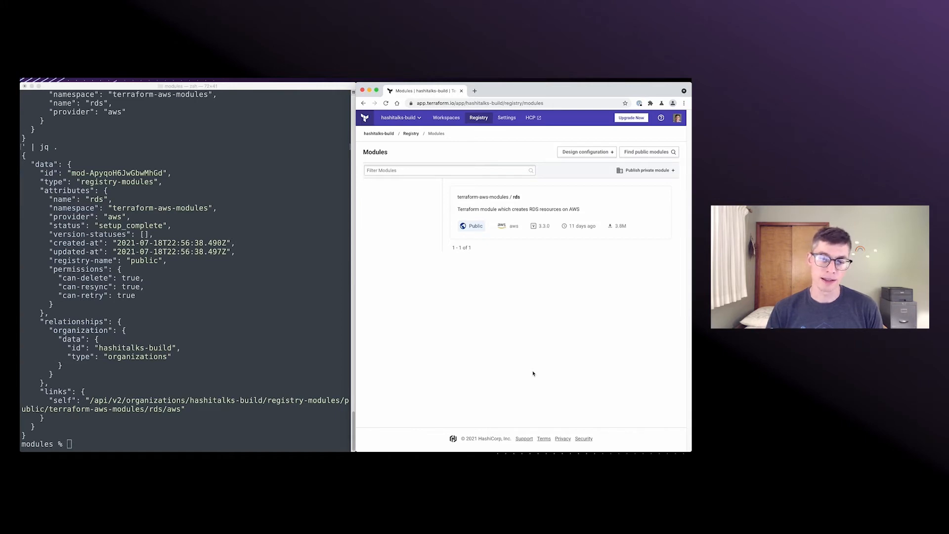
mouse_move(611, 337)
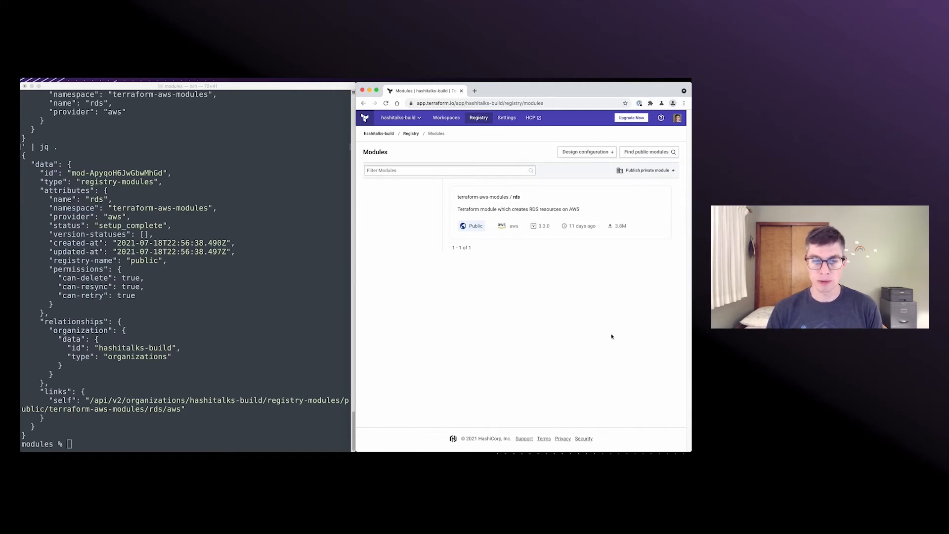
click(488, 197)
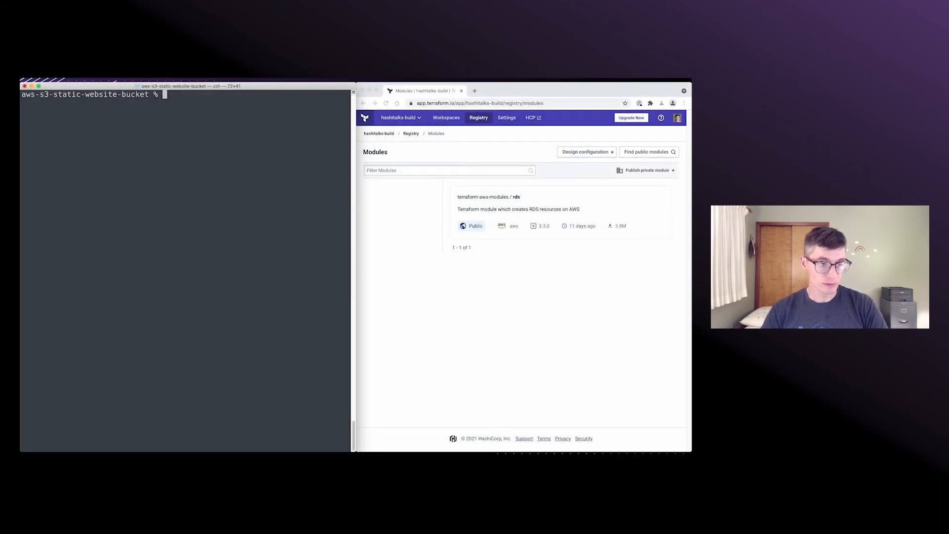
List the bucket module files, view create-module, and run it to create aws-s3-static-website-bucket.
text(ls -1)
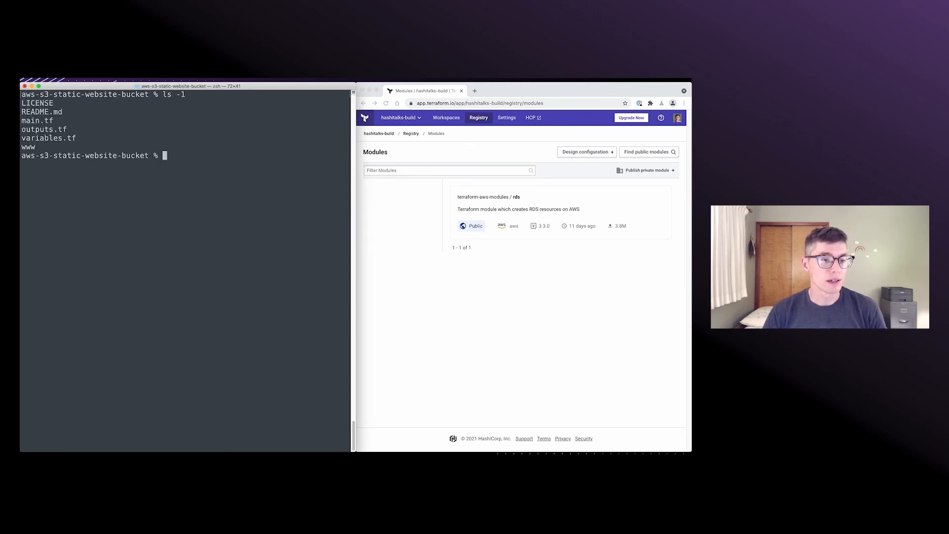
text(cat ../s)
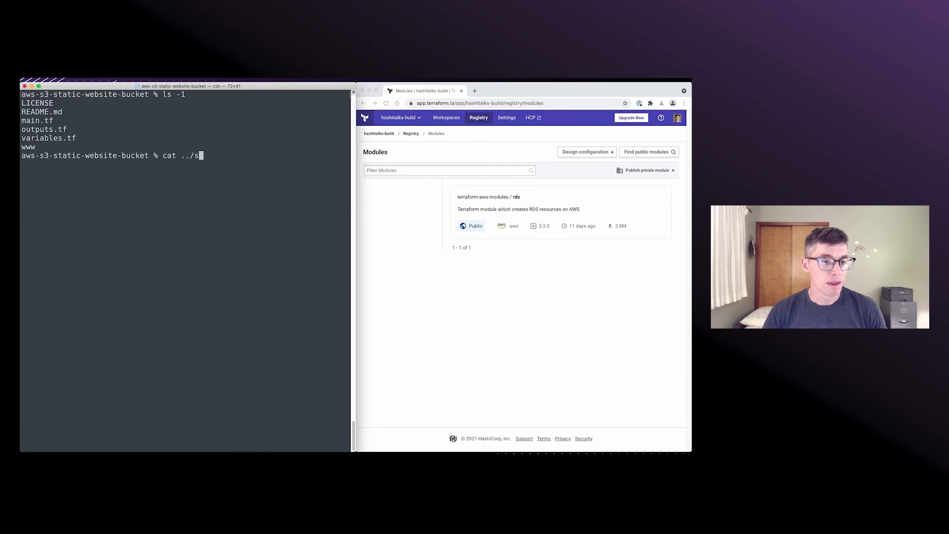
text(cripts/create-module)
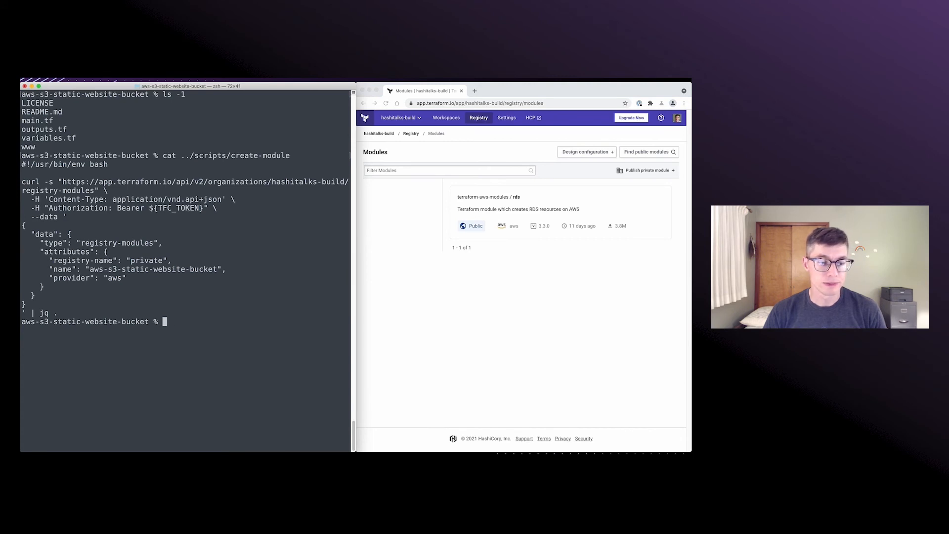
text(../scripts/create-module)
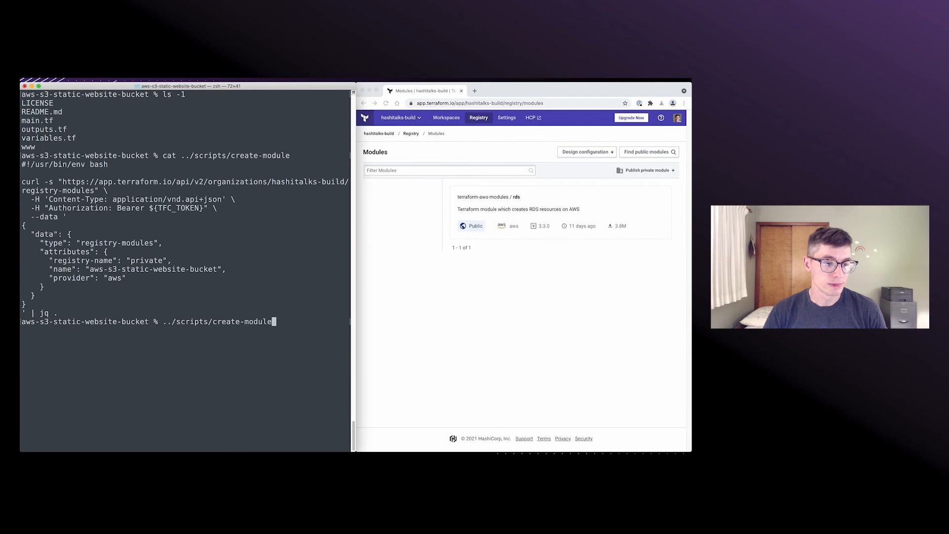
key(Return)
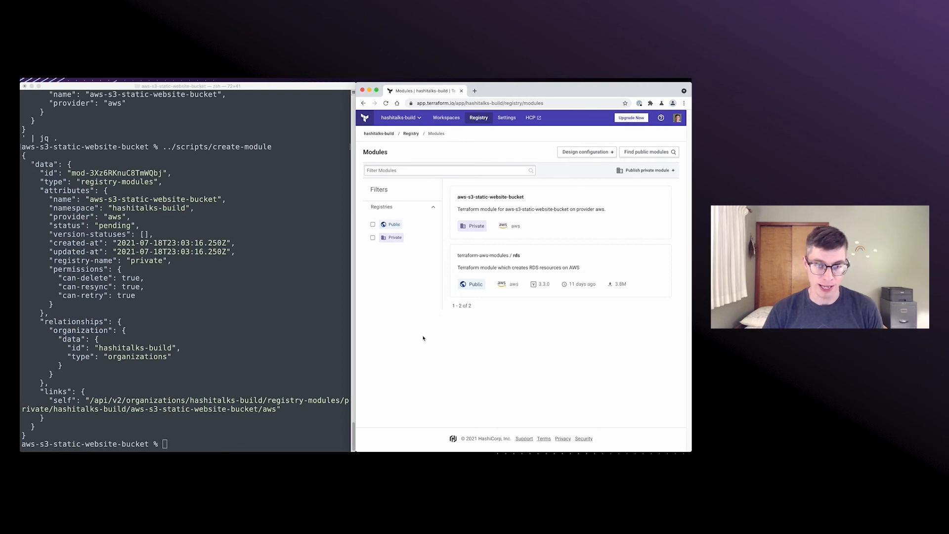
mouse_move(533, 224)
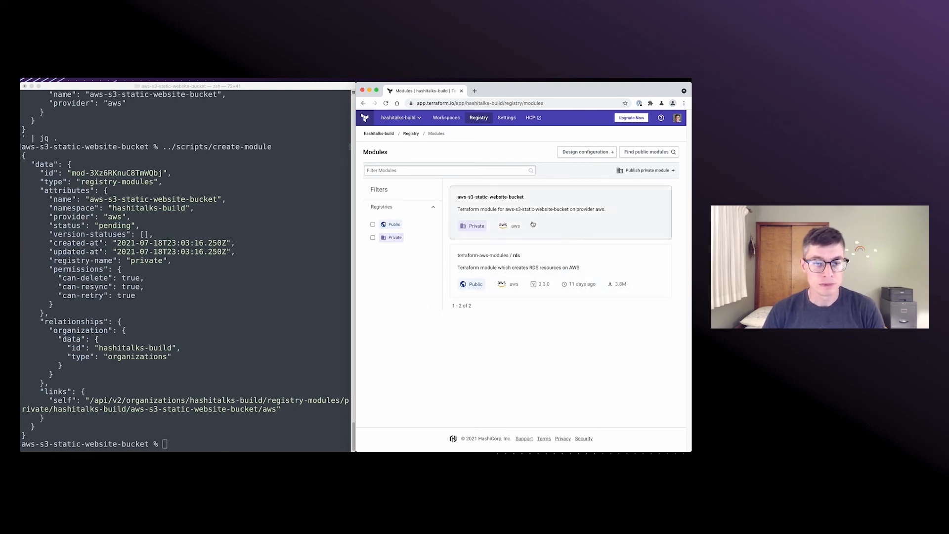
Open the aws-s3-static-website-bucket module page from the Registry Modules list.
click(490, 196)
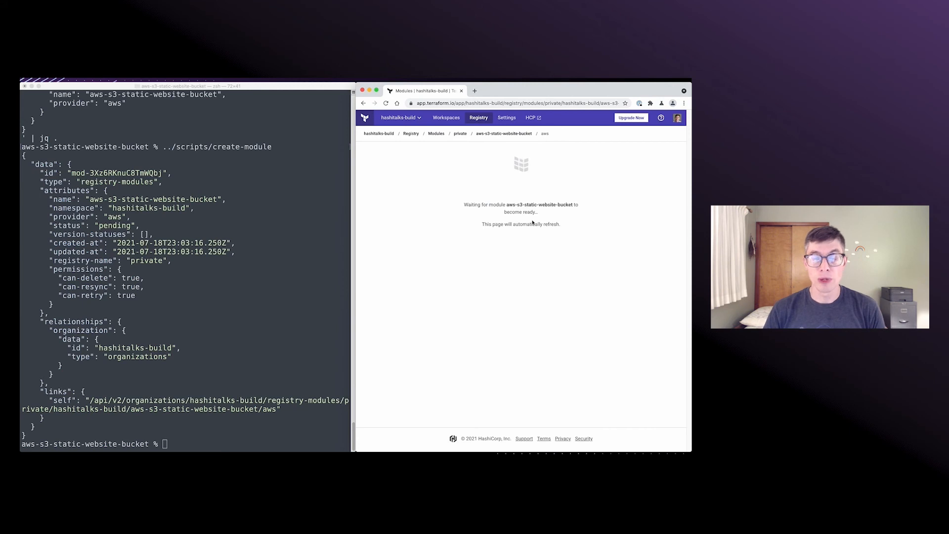
mouse_move(491, 283)
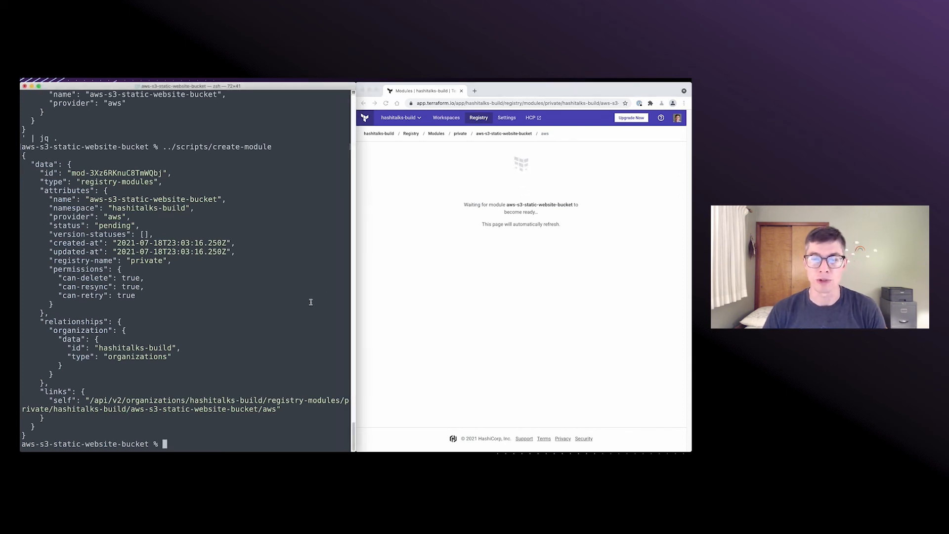
View the create-module-version script, then run it to register pending version 1.0.0.
text(cat ../scripts/c)
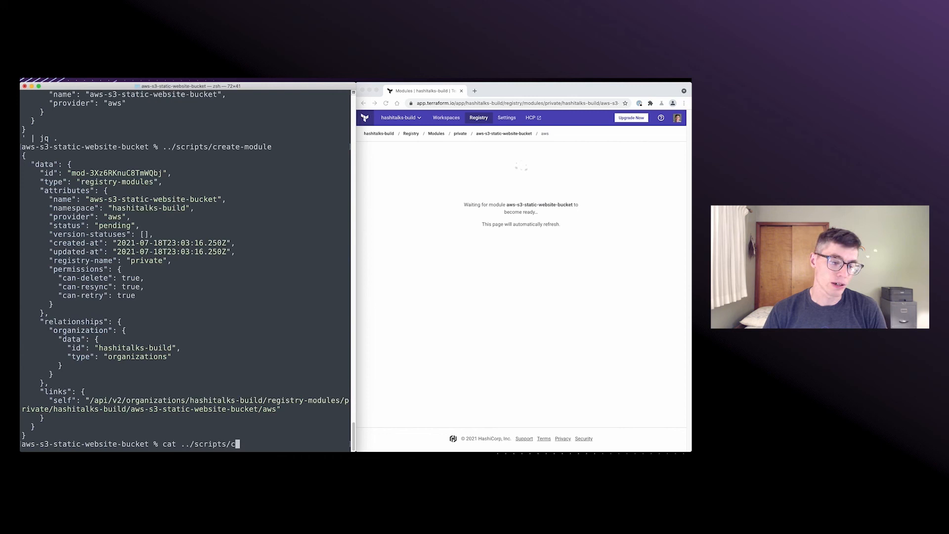
text(reate-module-version)
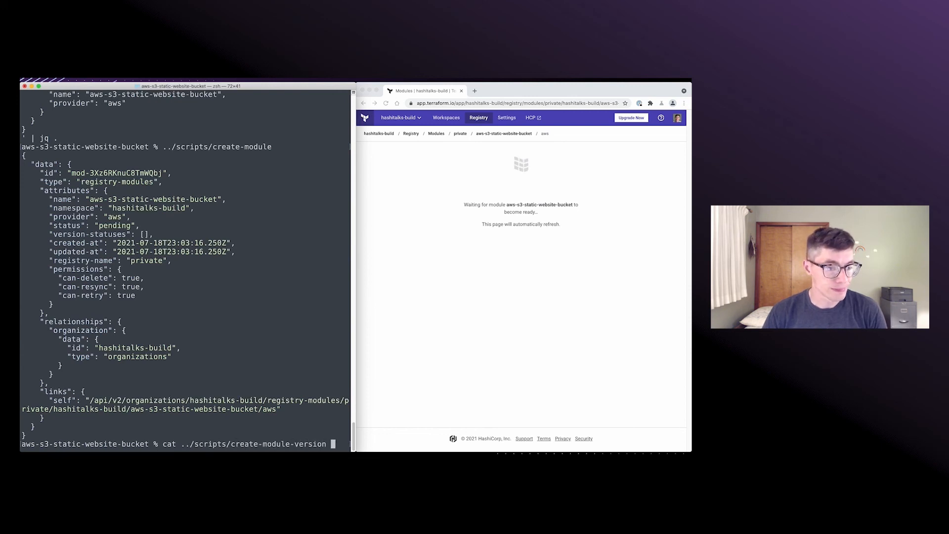
key(Return)
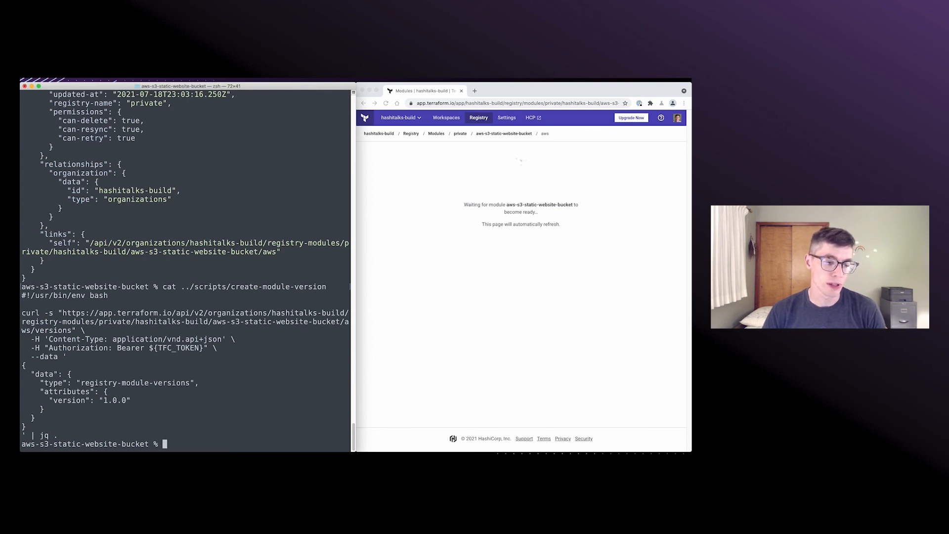
text(../scripts/create-module)
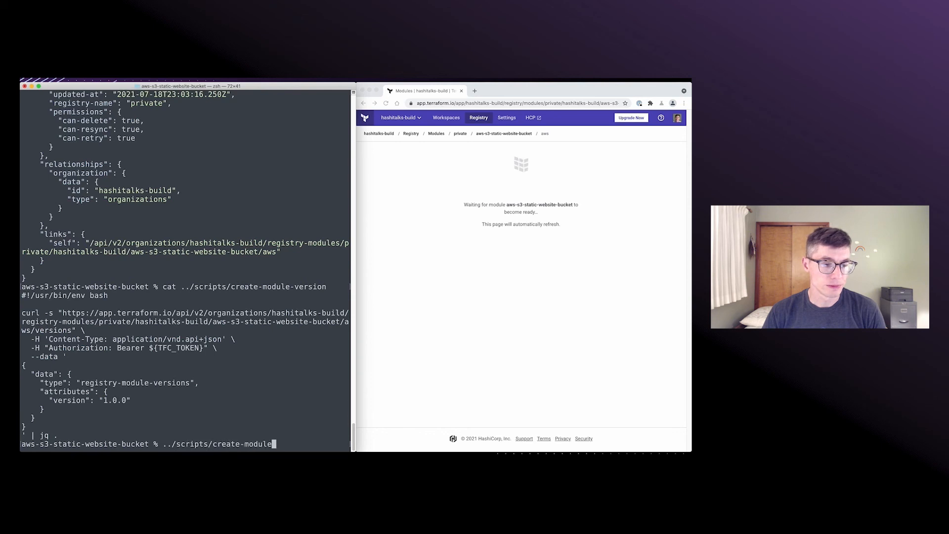
key(Return)
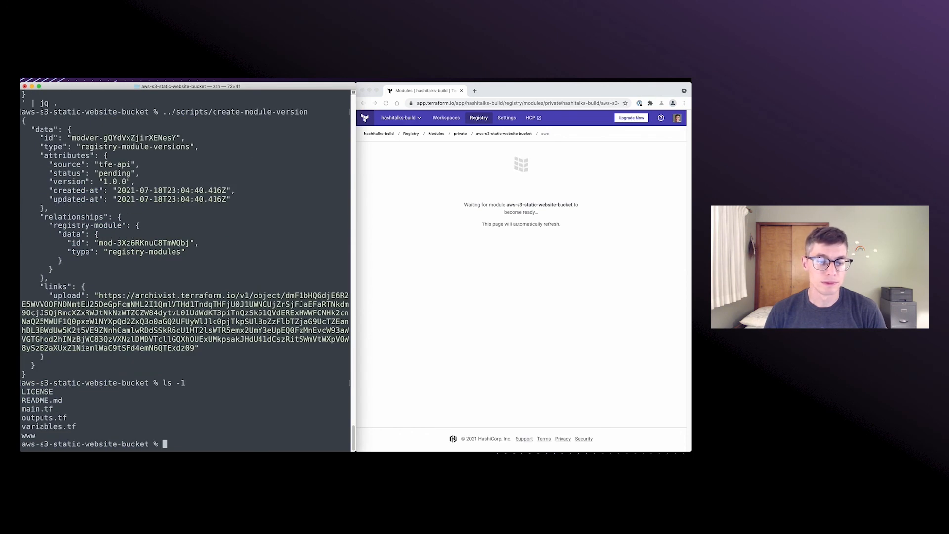
Archive all module files into module.tar.gz with tar czvf and confirm it exists.
text(tar c)
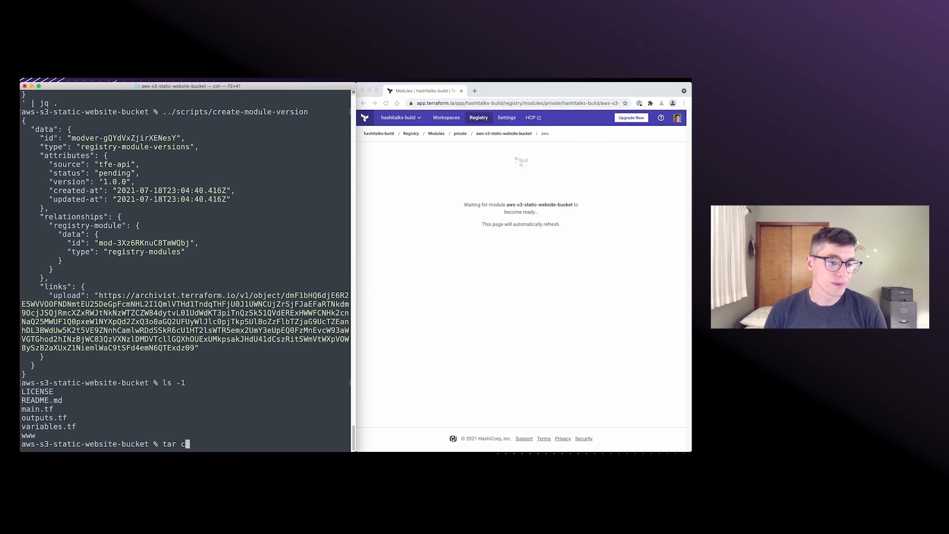
text(zvf)
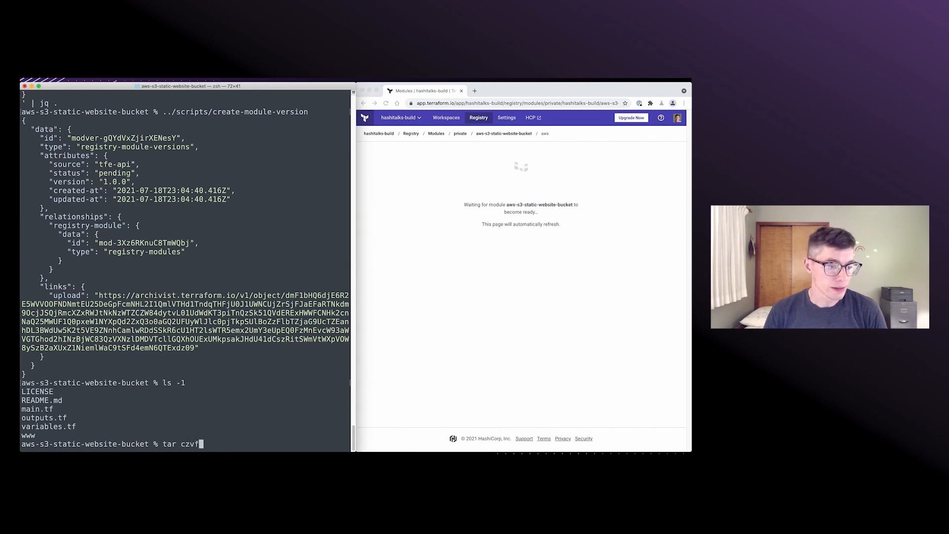
text(module)
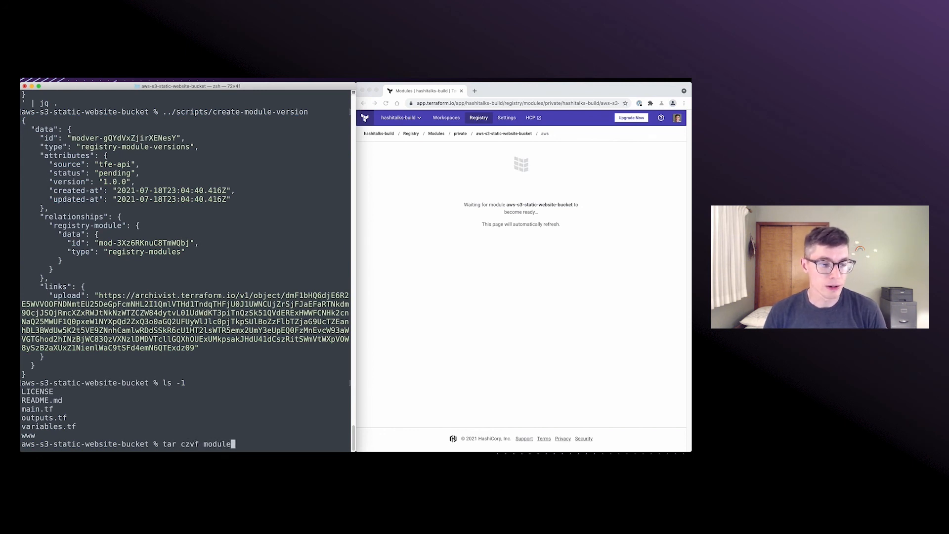
text(.tar.gz)
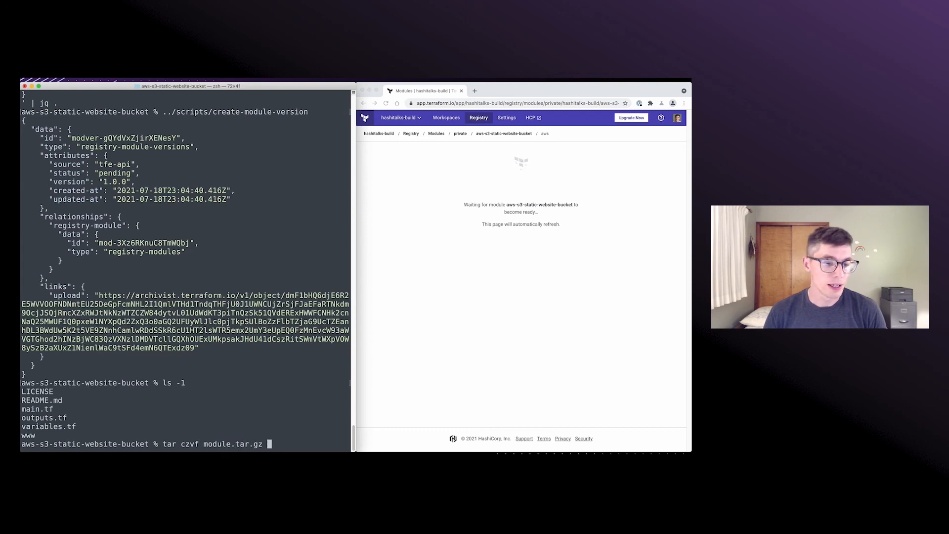
key(Return)
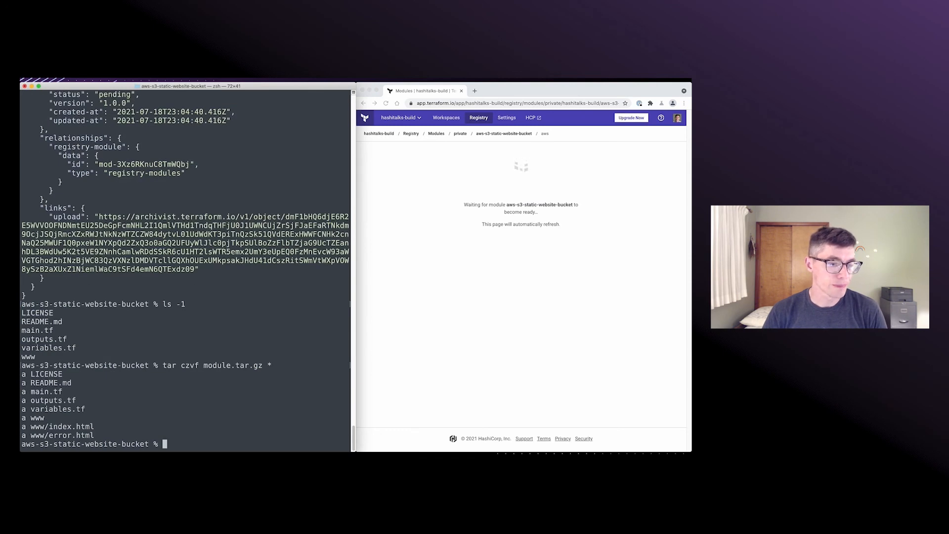
text(ls)
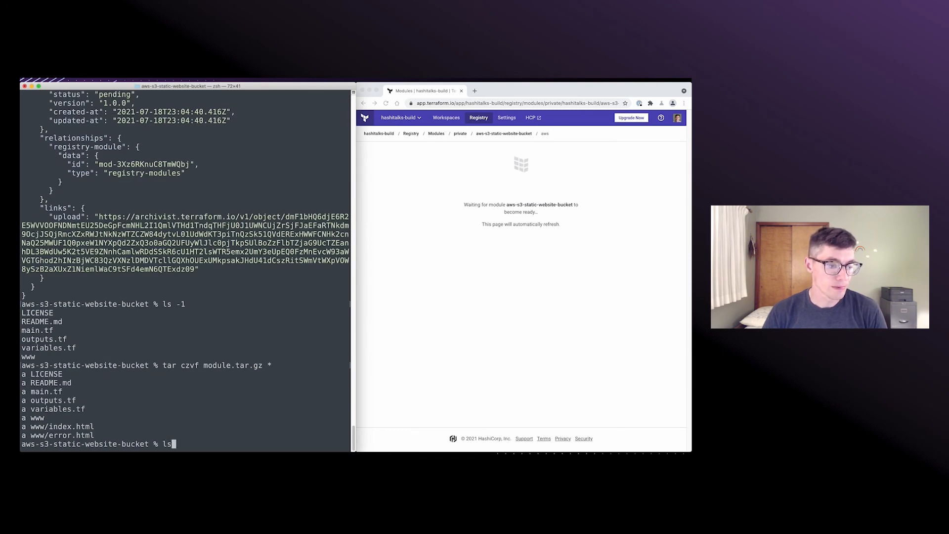
key(Return)
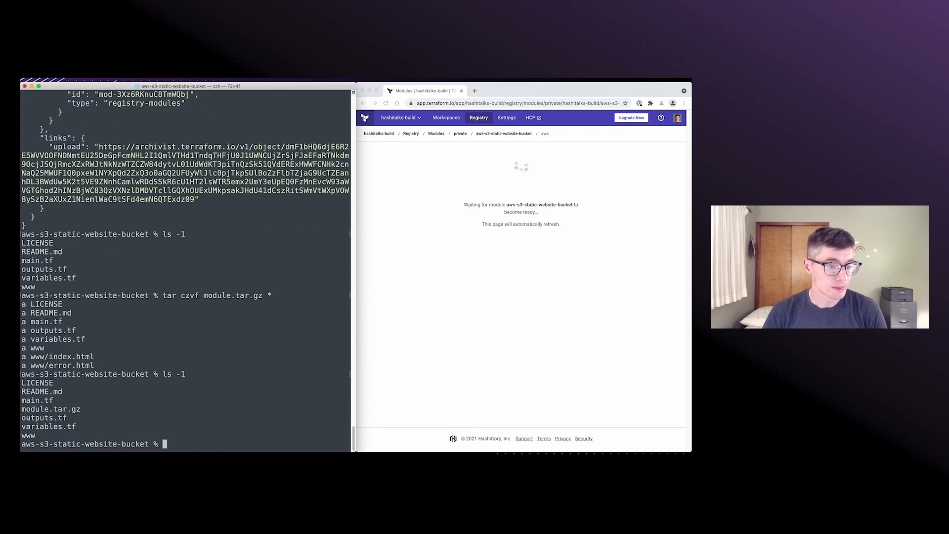
Upload module.tar.gz to the version 1.0.0 upload link with curl -T.
text(cu)
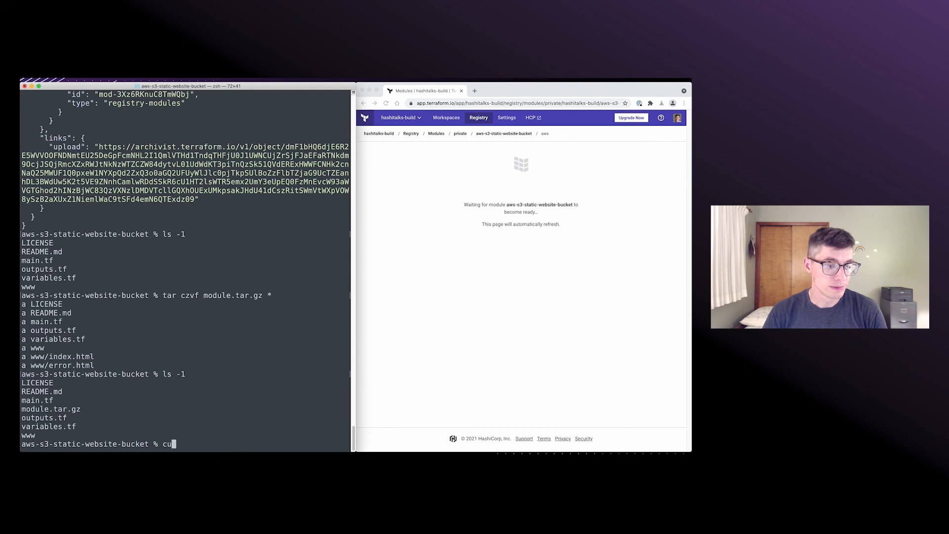
text(rl -T)
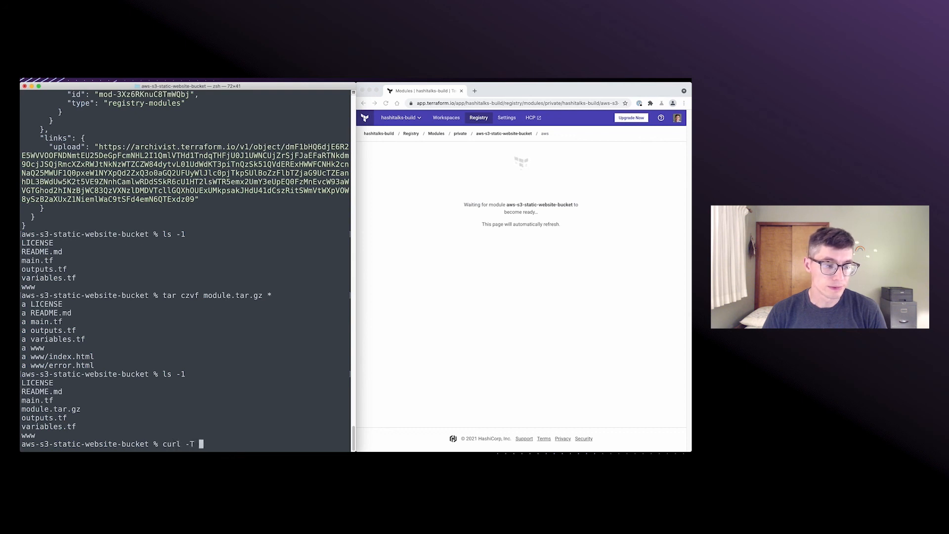
text(mld\)
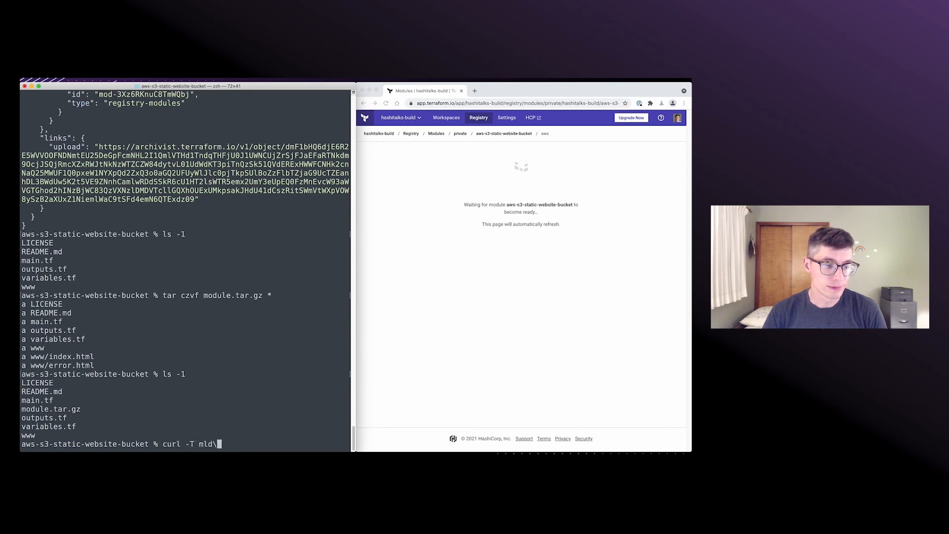
text(module.tar)
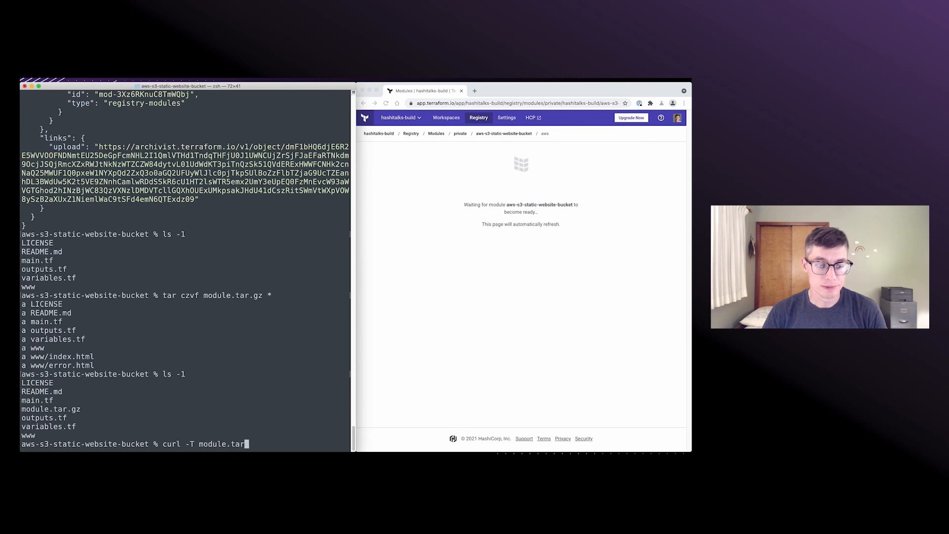
text(gz)
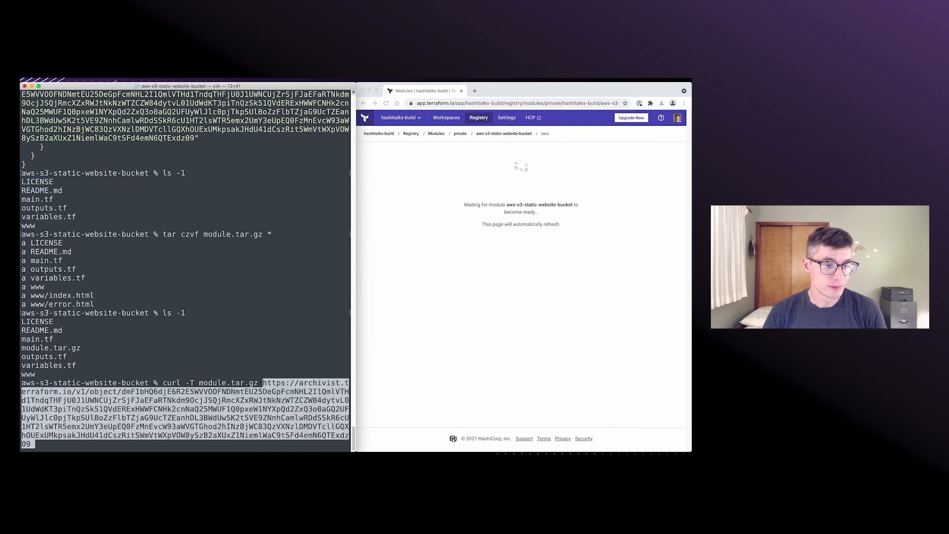
key(Return)
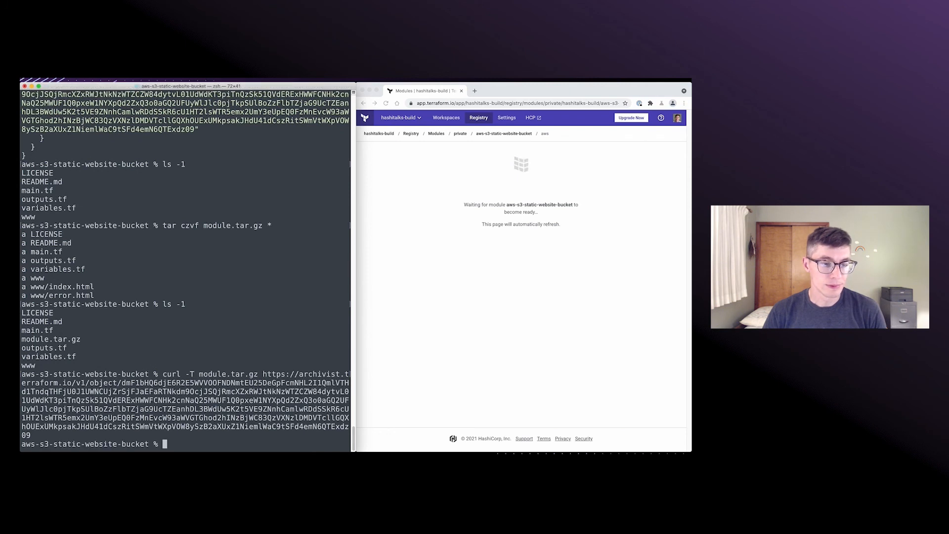